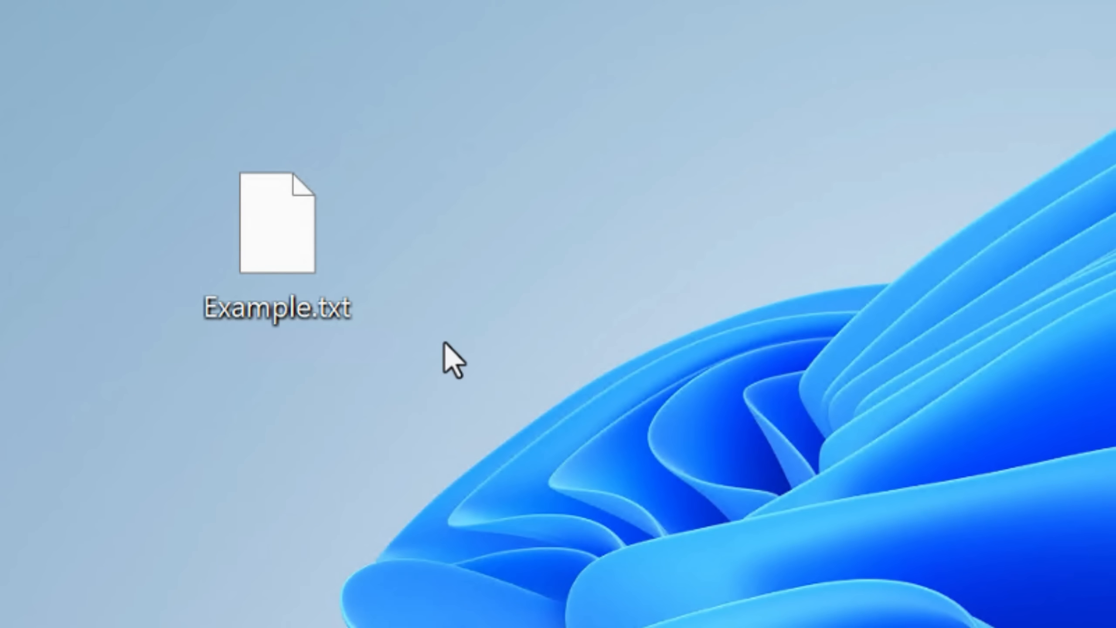
Open Example.txt, then run the install script on the desktop with PowerShell
{"action": "double_click", "coordinate": [277, 224]}
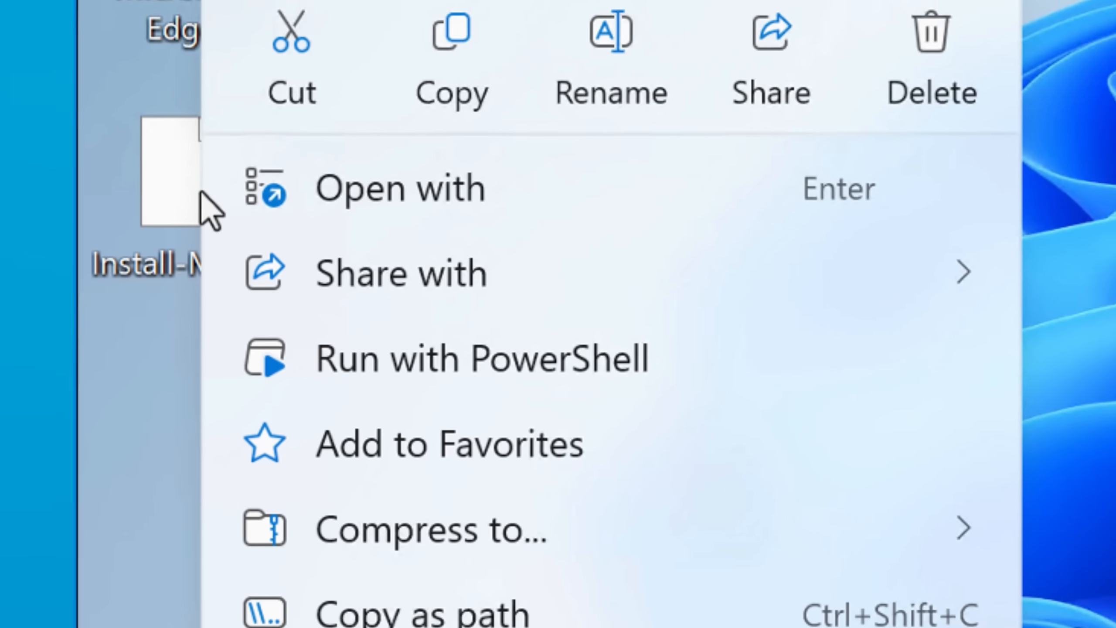
{"action": "left_click", "coordinate": [482, 358]}
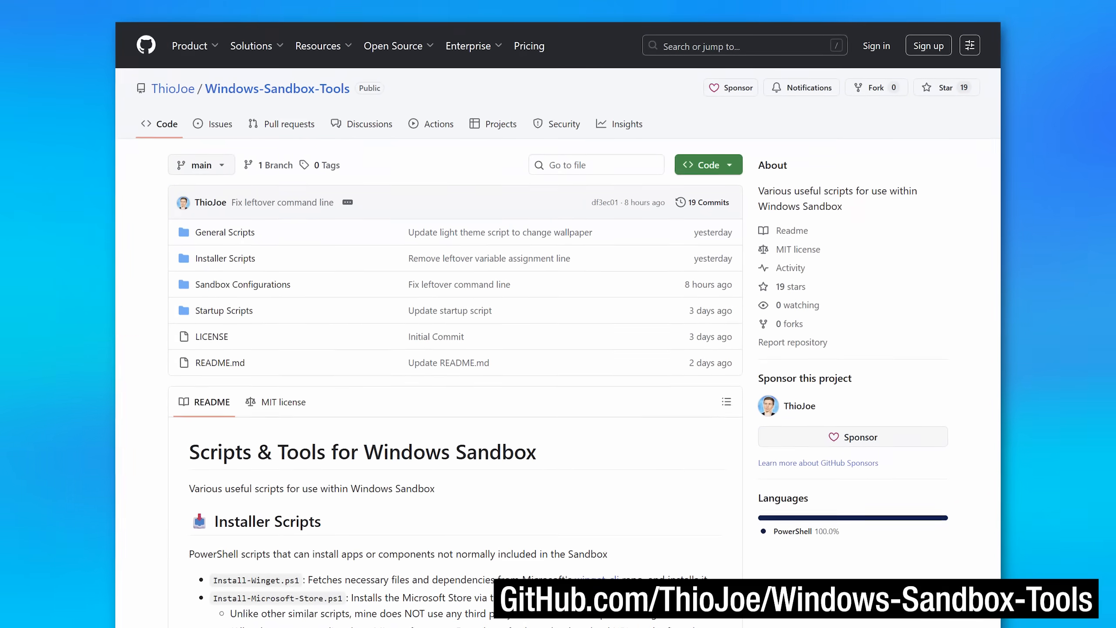
Scroll down through the Windows-Sandbox-Tools README on GitHub
{"action": "scroll", "scroll_direction": "down", "scroll_amount": 3}
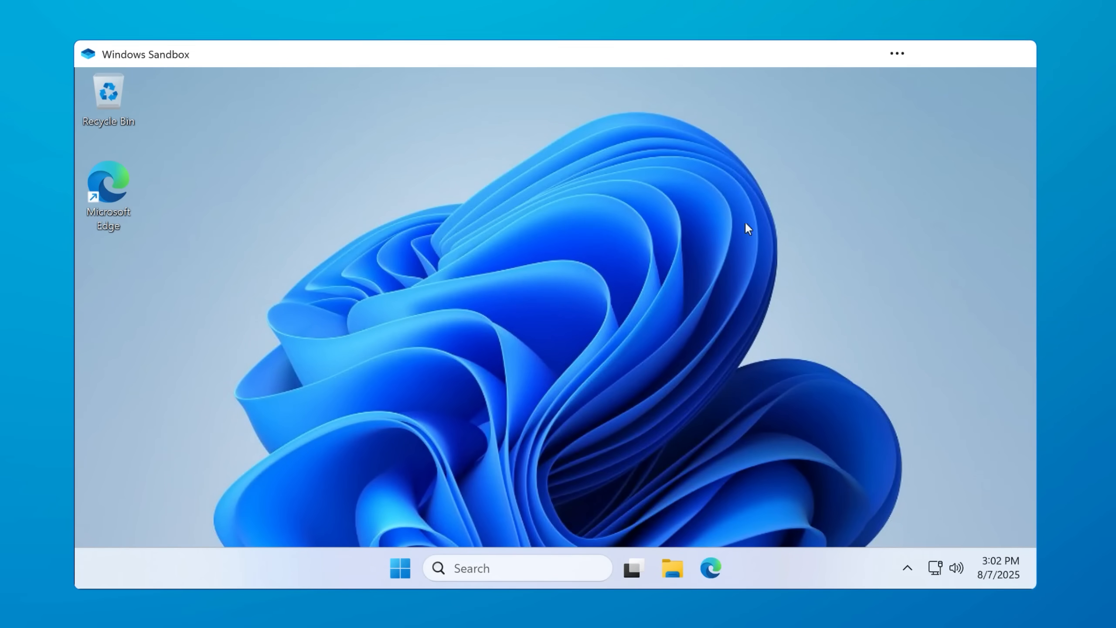
Switch to the sandbox window and launch the OfficeSetup desktop icon
{"action": "left_click", "coordinate": [1016, 53]}
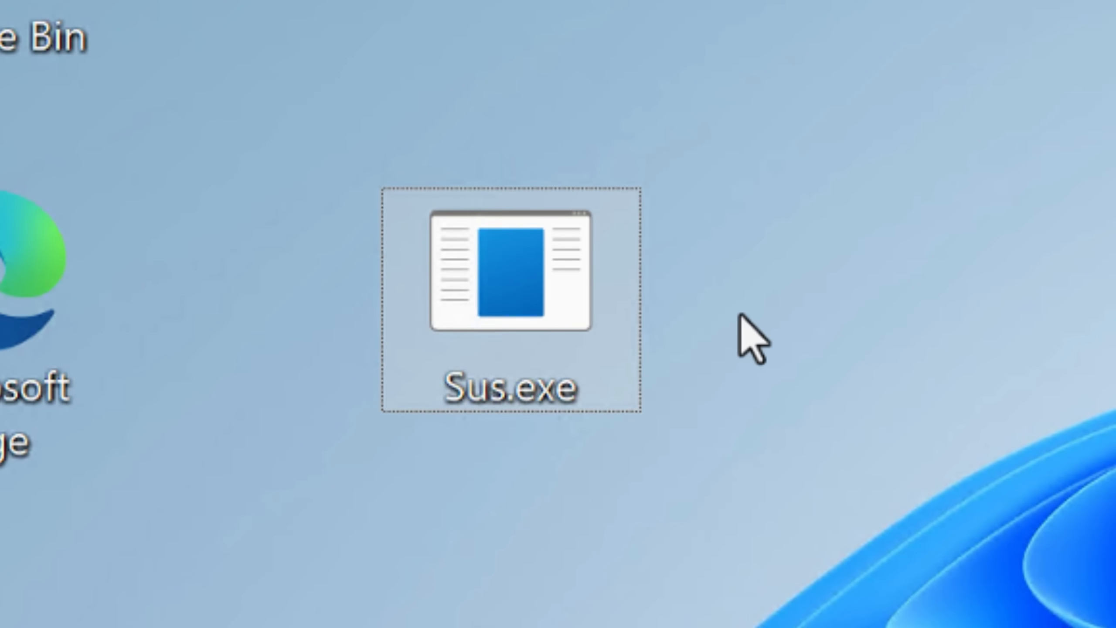
{"action": "mouse_move", "coordinate": [271, 538]}
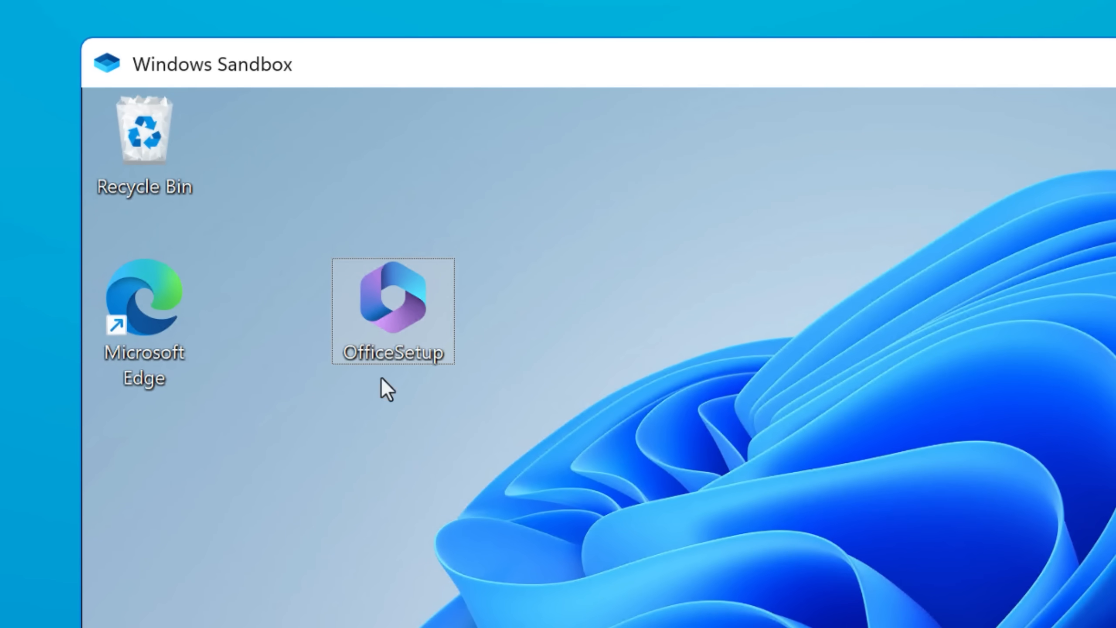
{"action": "double_click", "coordinate": [392, 311]}
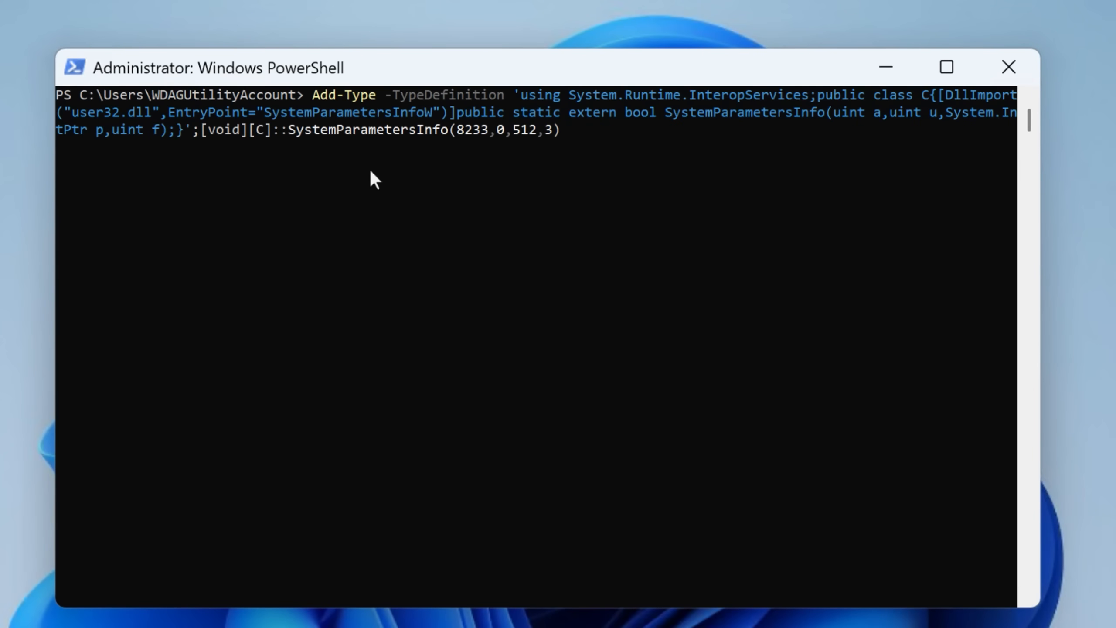
{"action": "mouse_move", "coordinate": [608, 153]}
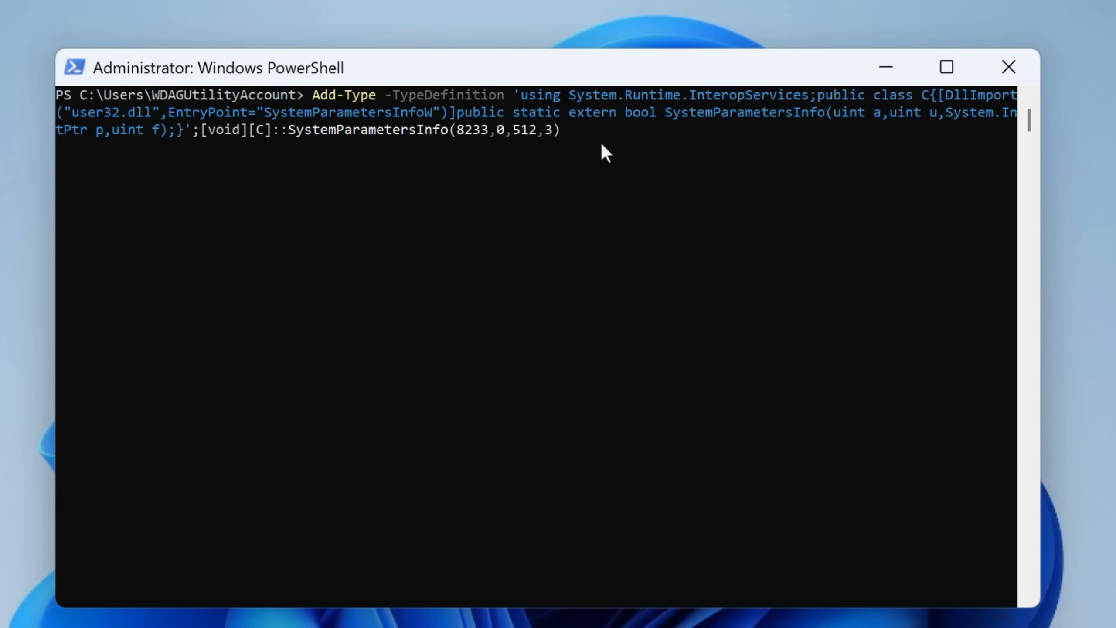
Execute the Add-Type SystemParametersInfo command in the Administrator PowerShell window
{"action": "key", "text": "Return"}
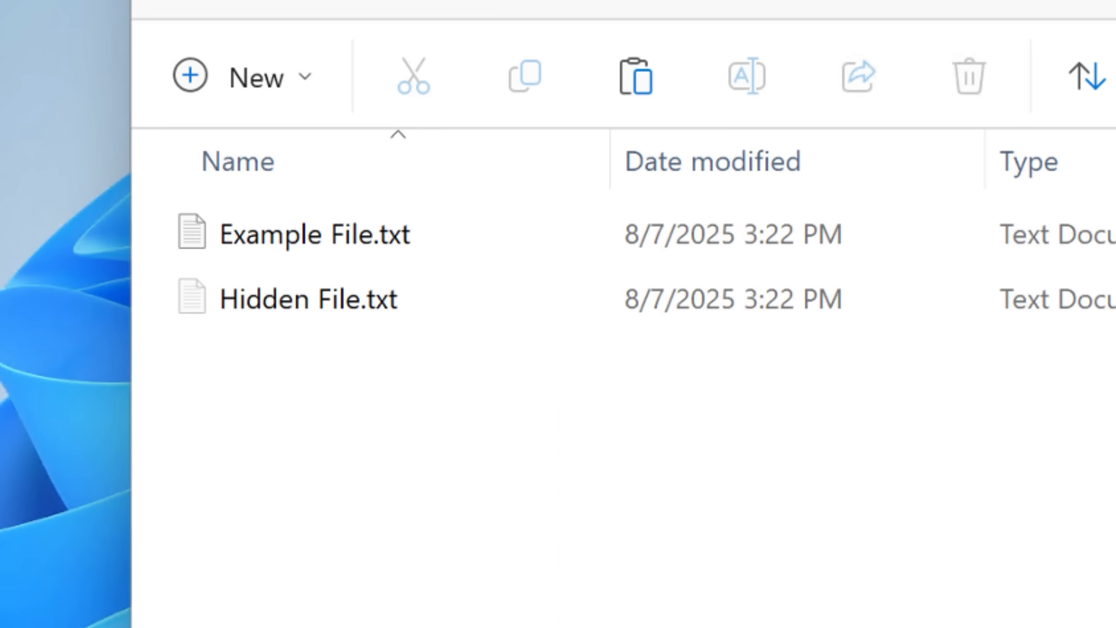
Clear the file selection and show the folder background menu with Open CMD/PowerShell Here
{"action": "left_click", "coordinate": [314, 234]}
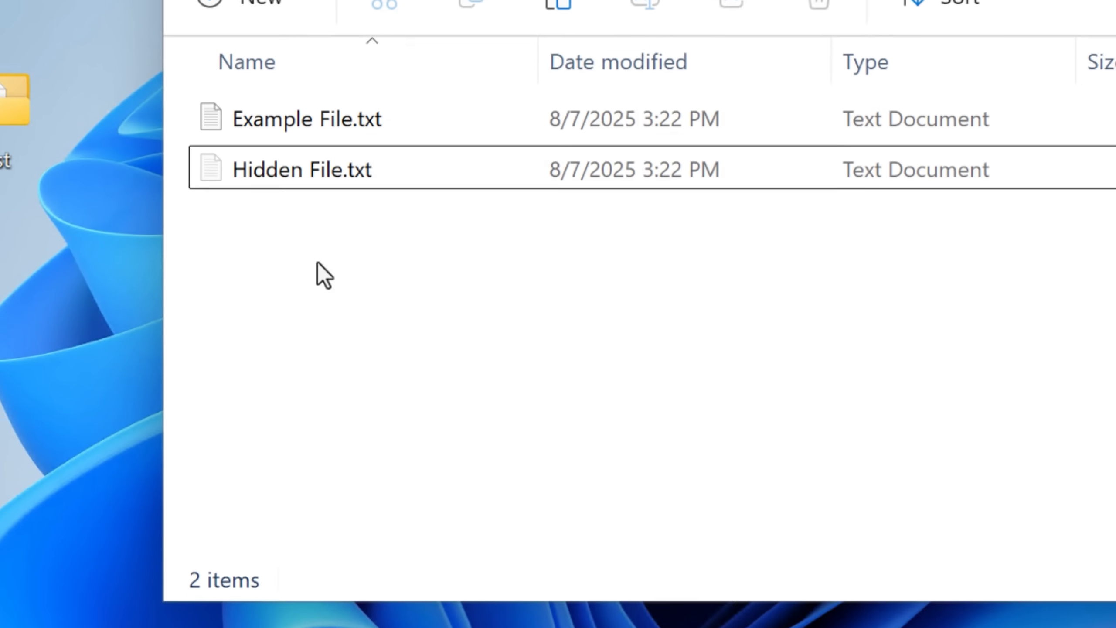
{"action": "right_click", "coordinate": [324, 274]}
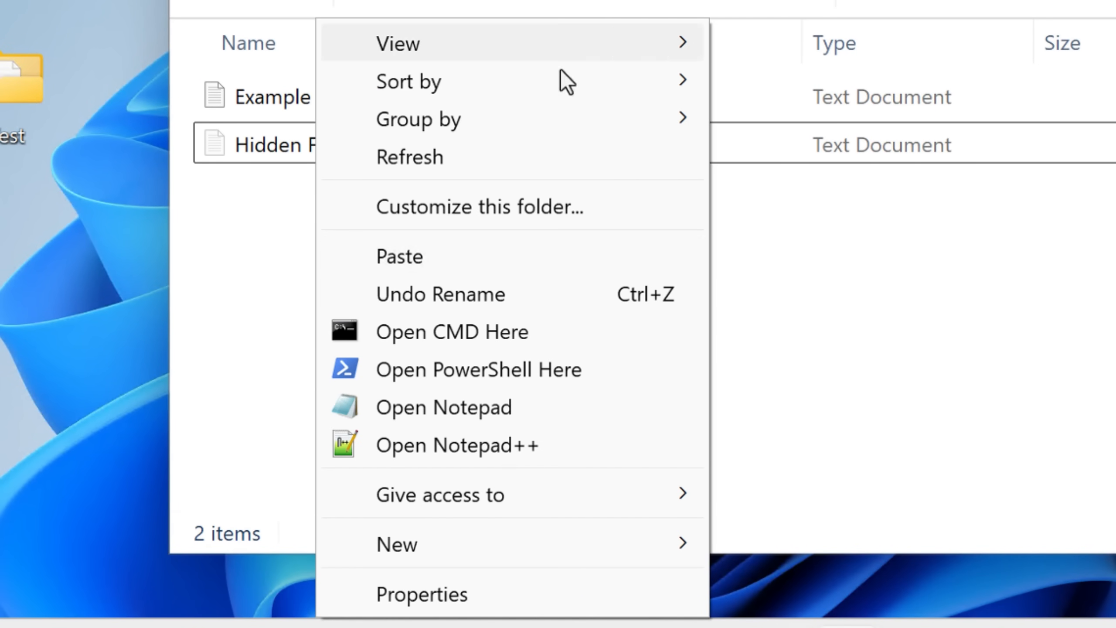
{"action": "mouse_move", "coordinate": [530, 353]}
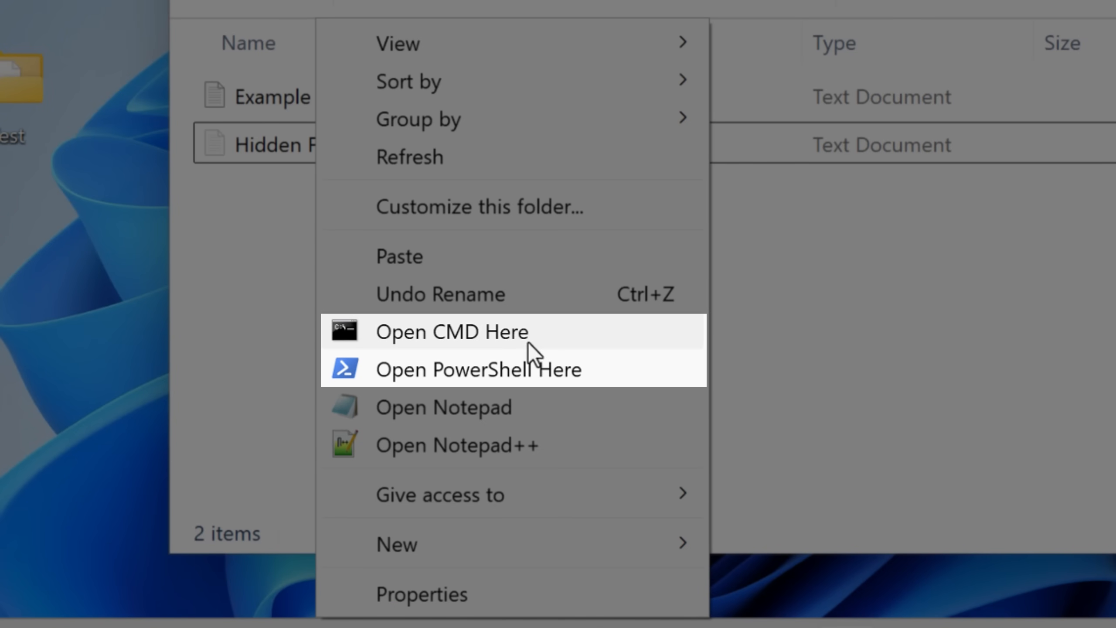
{"action": "mouse_move", "coordinate": [591, 333]}
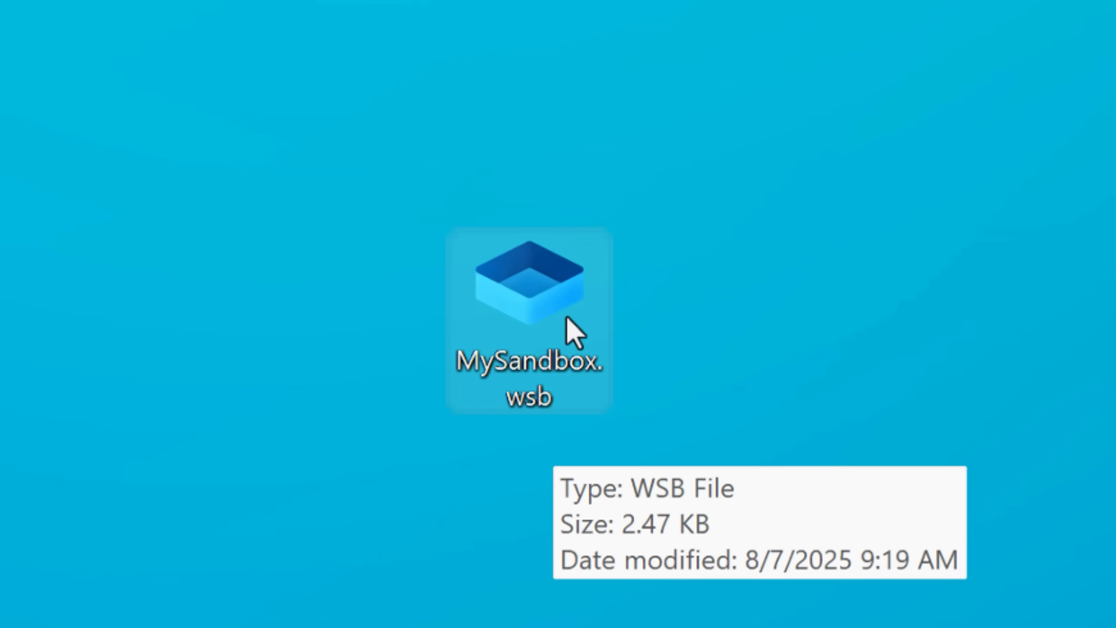
Launch MySandbox.wsb and open the HostShared folder on the sandbox desktop
{"action": "double_click", "coordinate": [529, 291]}
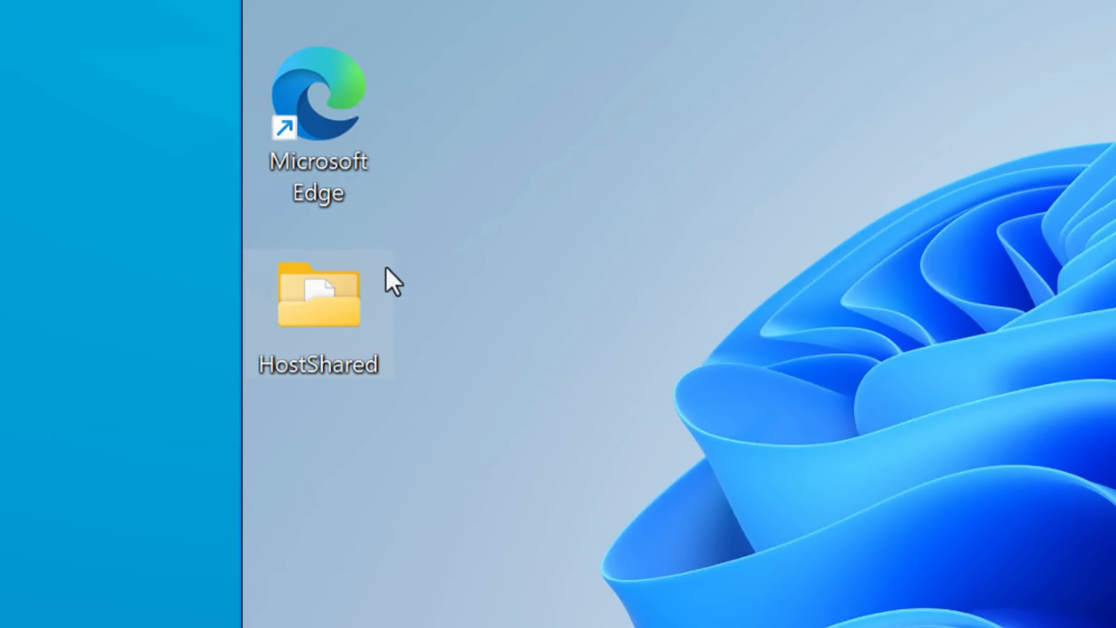
{"action": "double_click", "coordinate": [318, 298]}
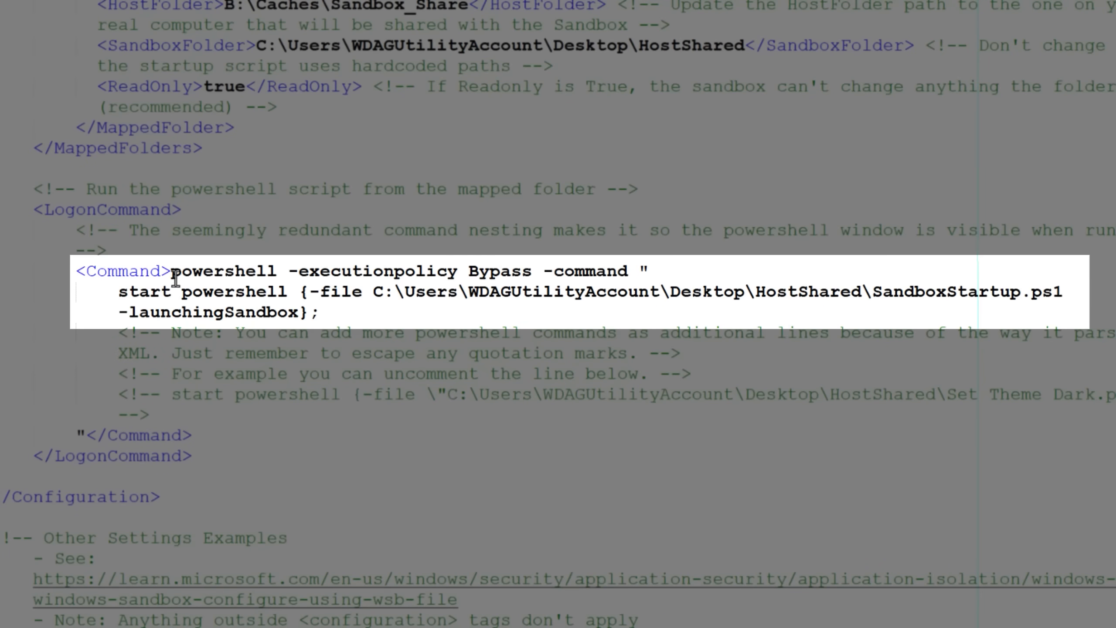
{"action": "left_click", "coordinate": [649, 271]}
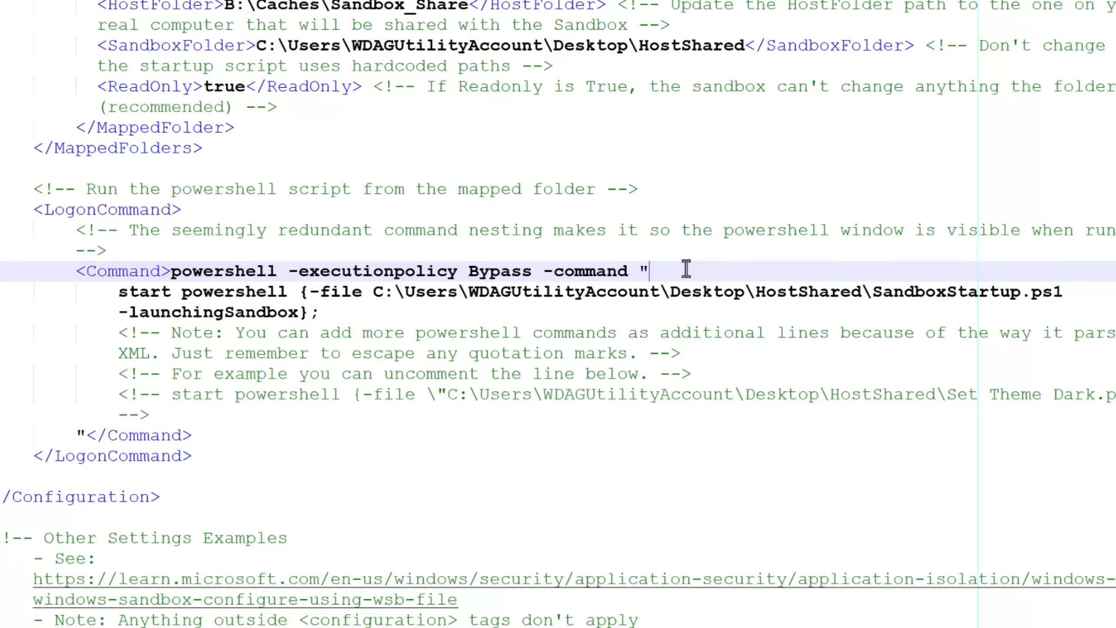
{"action": "mouse_move", "coordinate": [398, 322]}
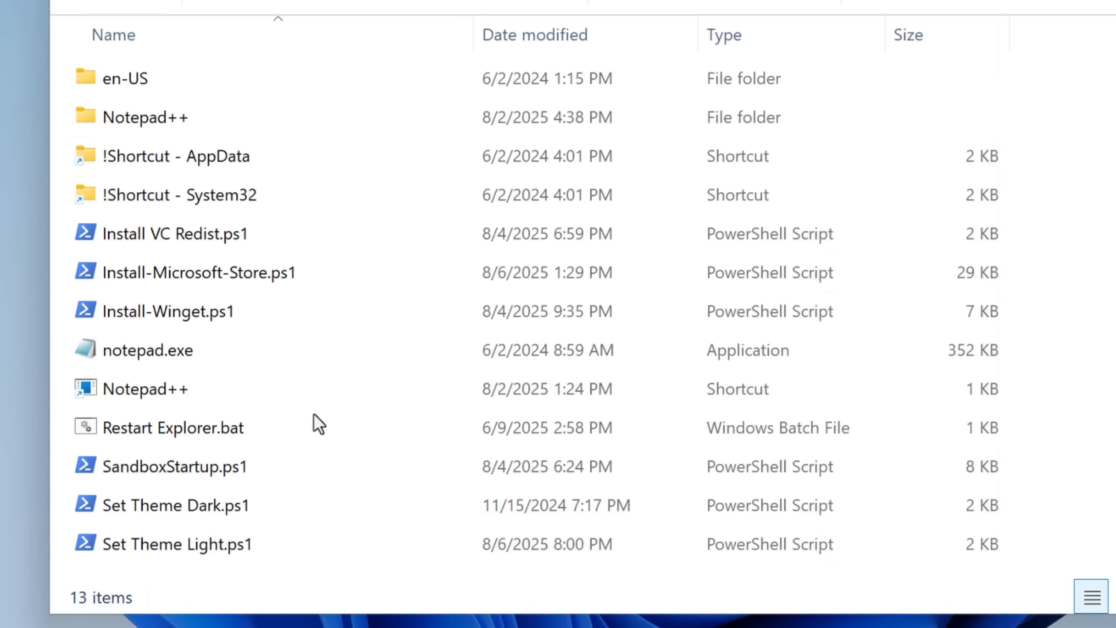
Select the Notepad++ shortcut in the shared folder's file list
{"action": "left_click", "coordinate": [172, 427]}
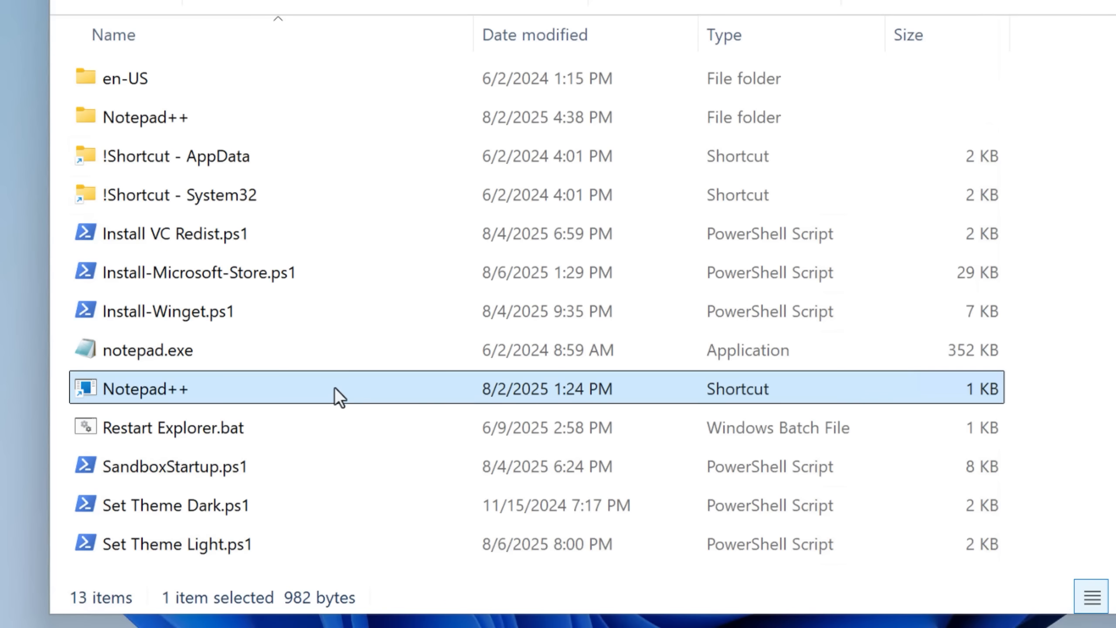
{"action": "mouse_move", "coordinate": [393, 392]}
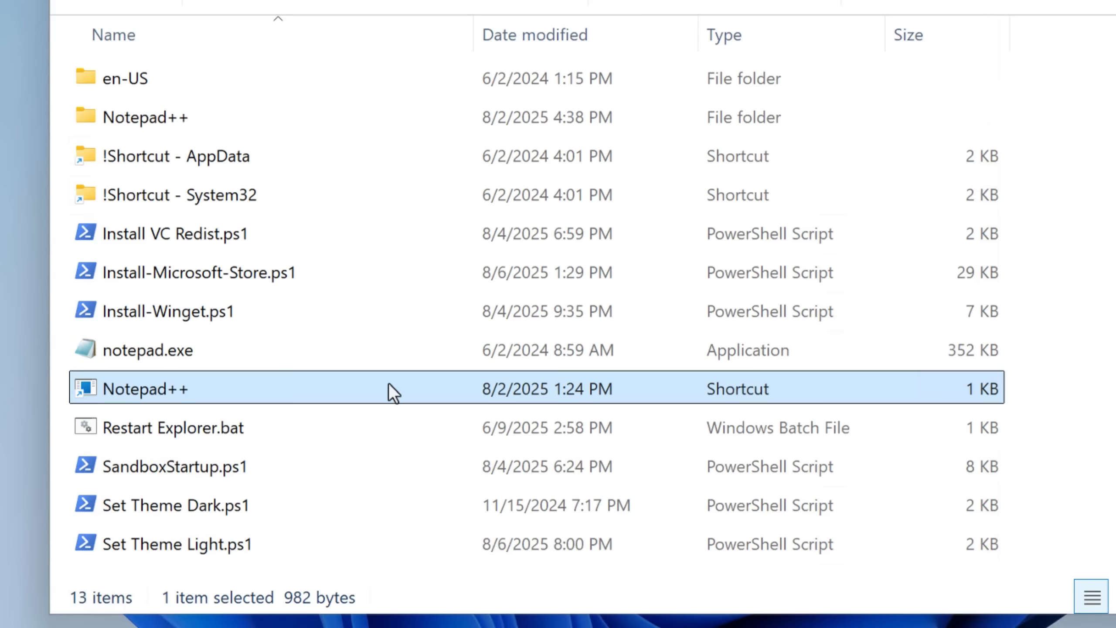
{"action": "mouse_move", "coordinate": [298, 412]}
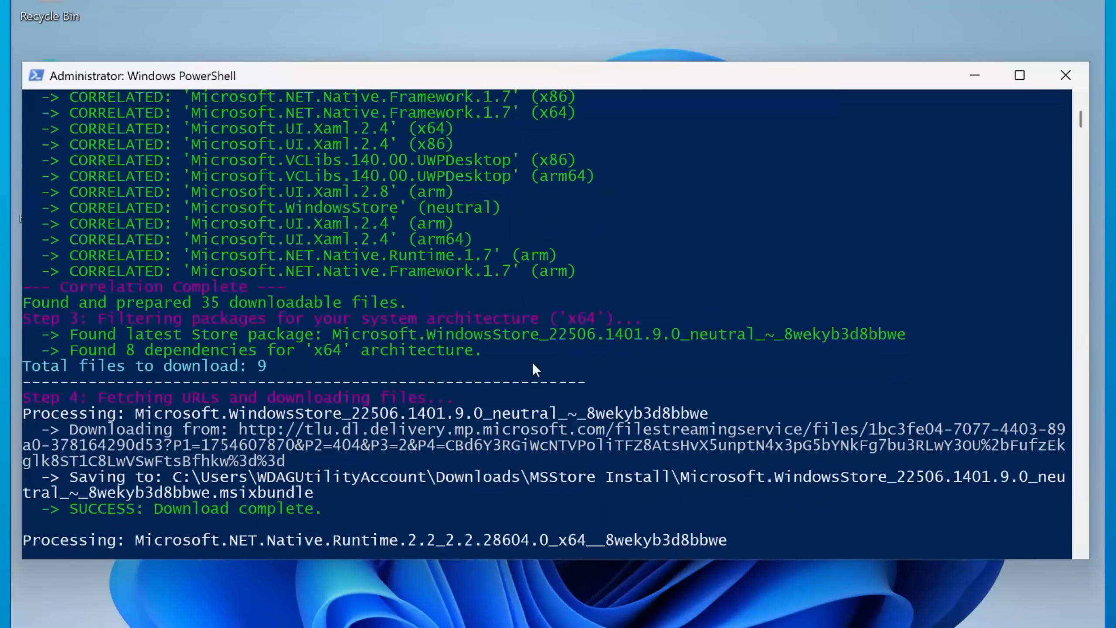
Scroll through Install-Microsoft-Store.ps1's x64 package download output
{"action": "scroll", "scroll_direction": "down", "scroll_amount": 3}
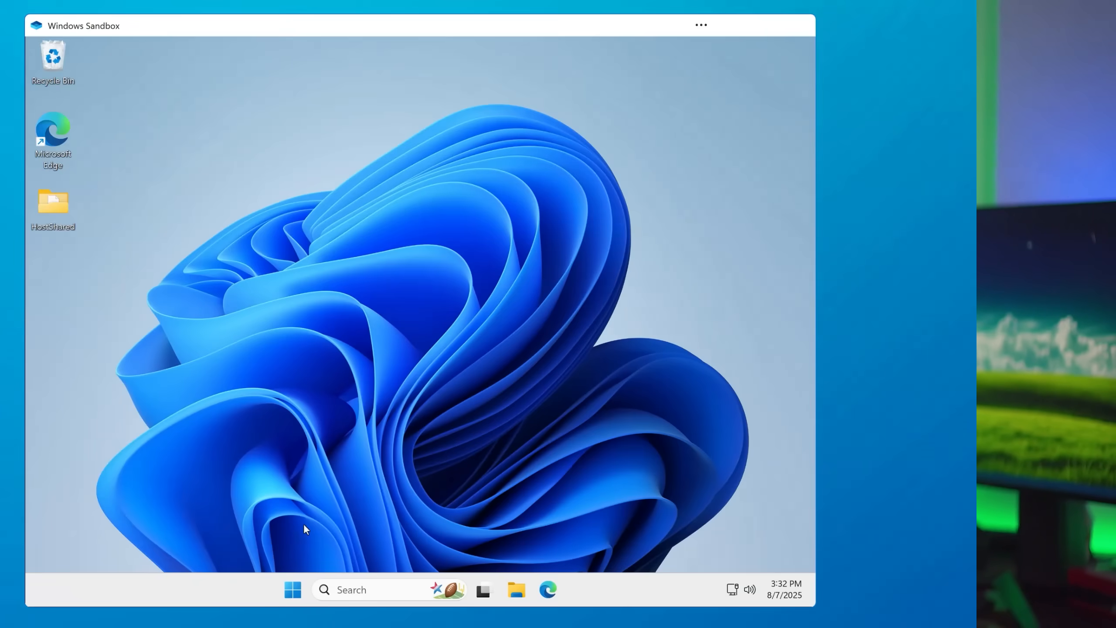
Launch the pinned Microsoft Store app from the sandbox Start menu
{"action": "left_click", "coordinate": [292, 590]}
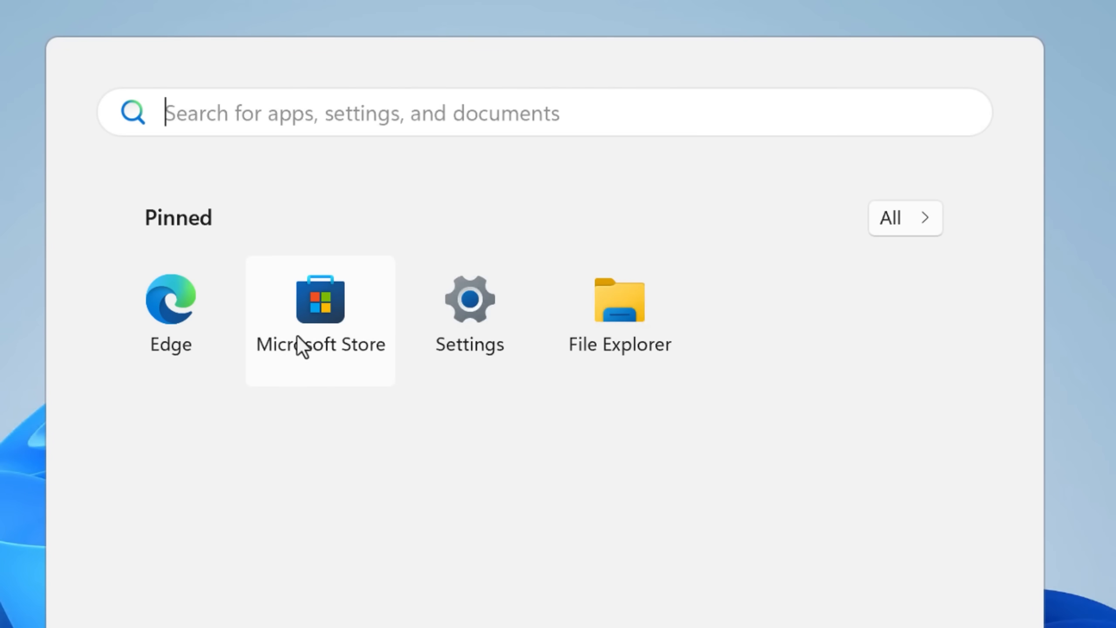
{"action": "left_click", "coordinate": [320, 320]}
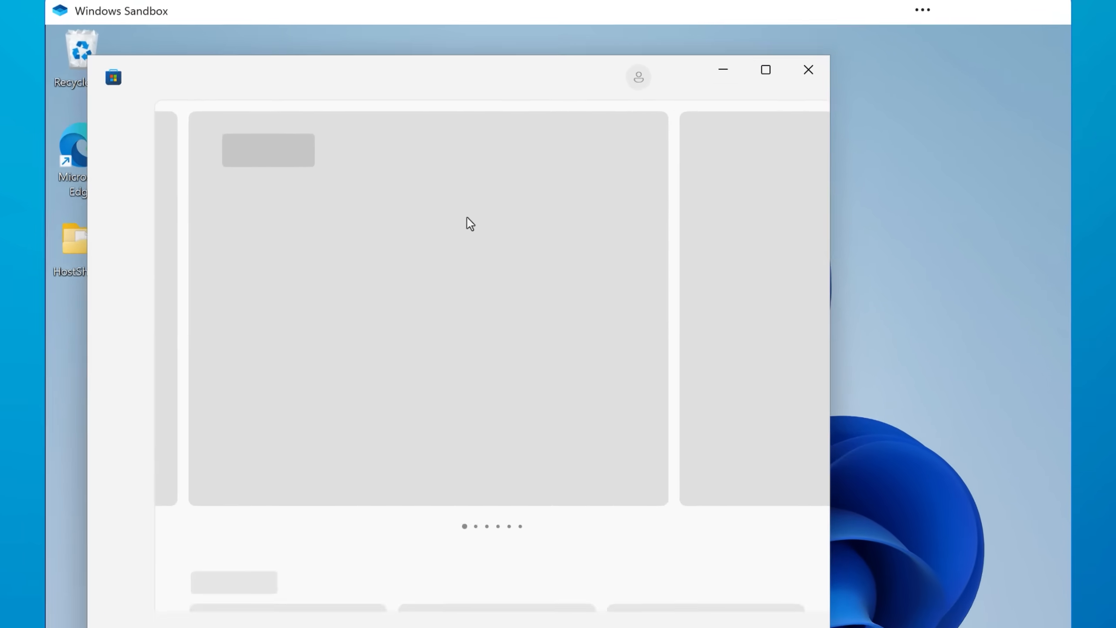